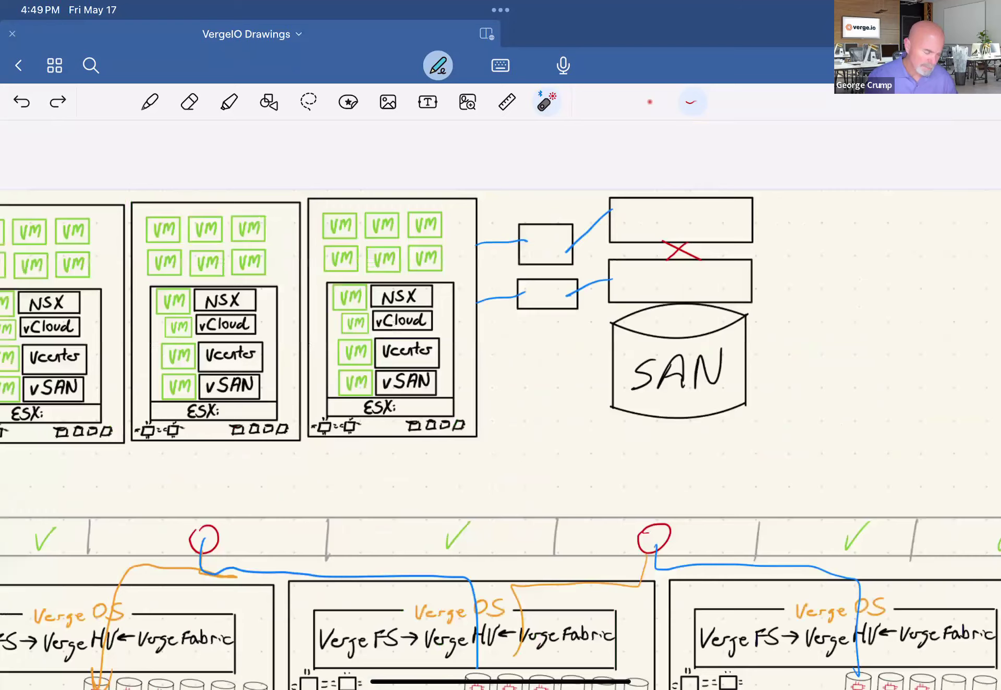
# Draw a black staircase of five linked snapshot boxes off the SAN, labelled M, T, W, T, F
pyautogui.scroll(-3)
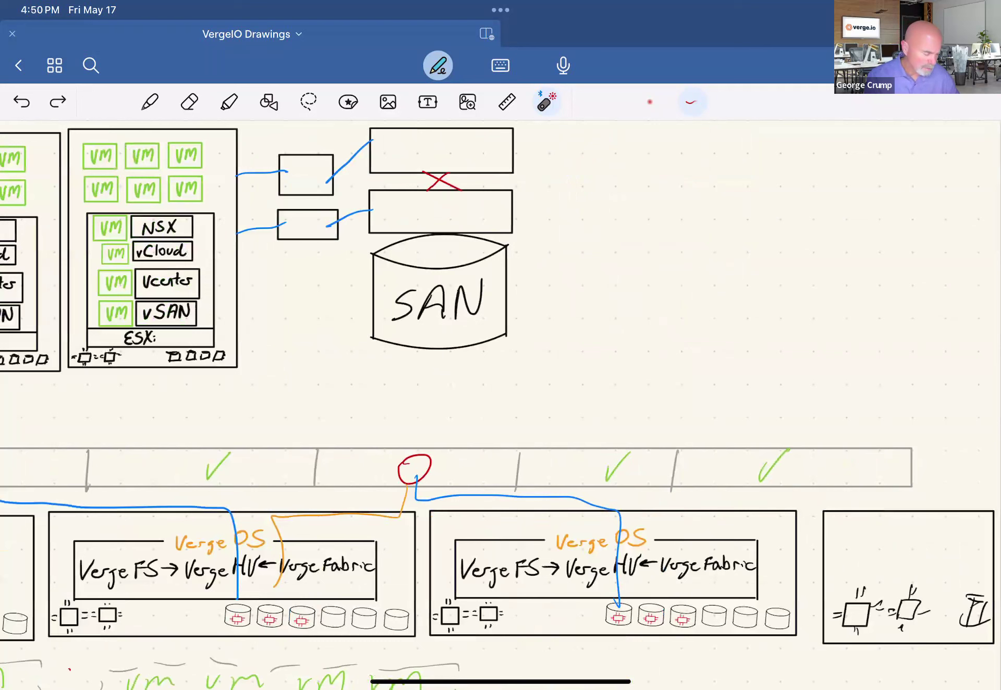
pyautogui.click(149, 101)
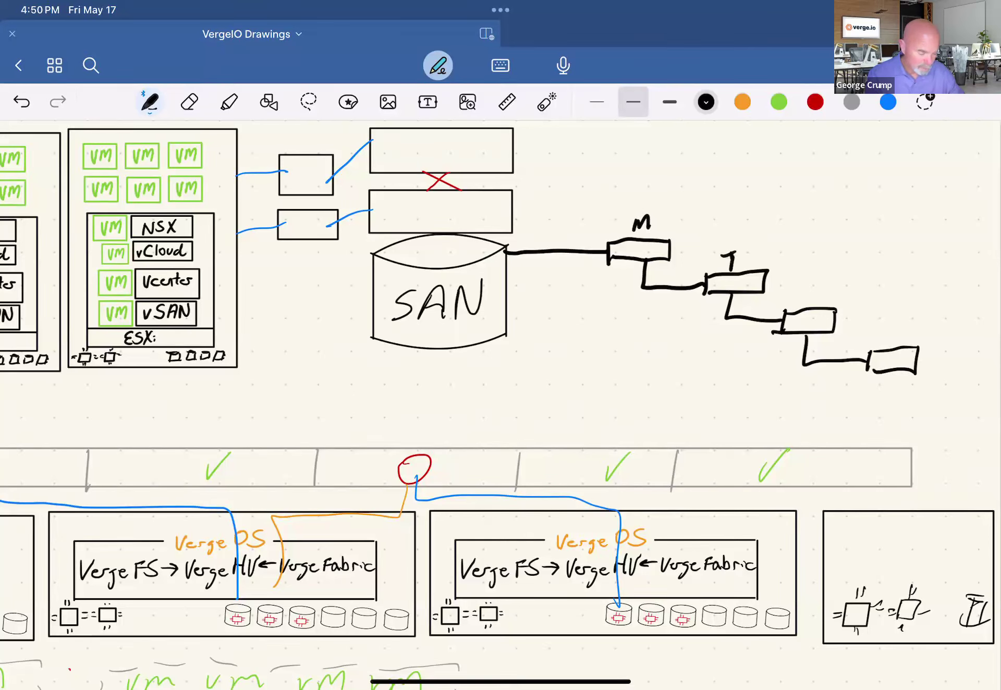
pyautogui.write('W')
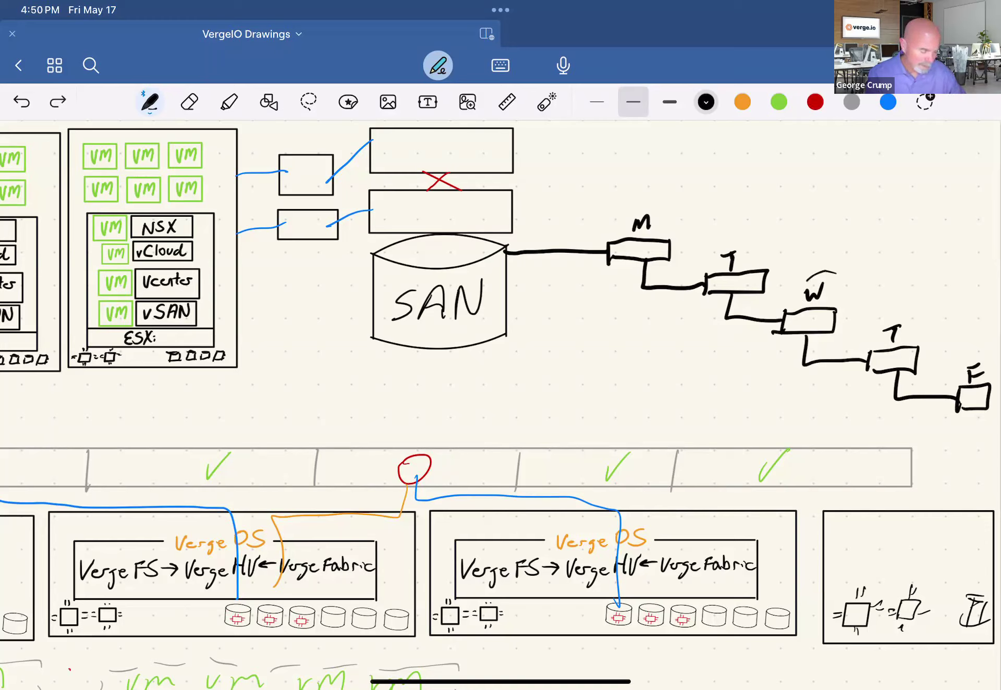
pyautogui.click(545, 101)
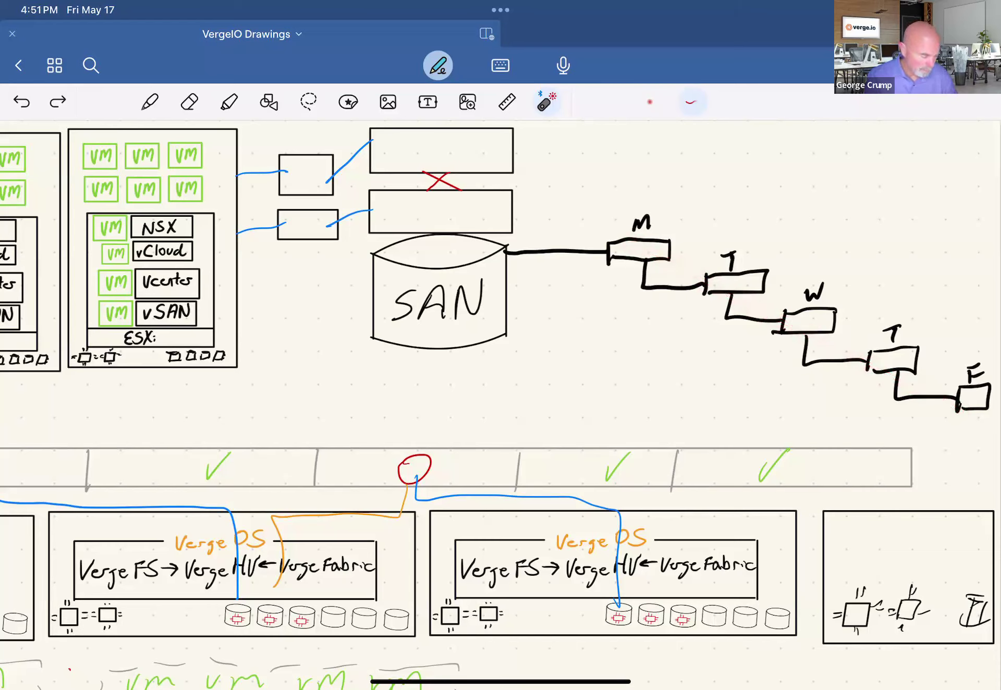
# Erase the middle T and W snapshot boxes and draw a red curved arrow from M to the later T
pyautogui.click(189, 101)
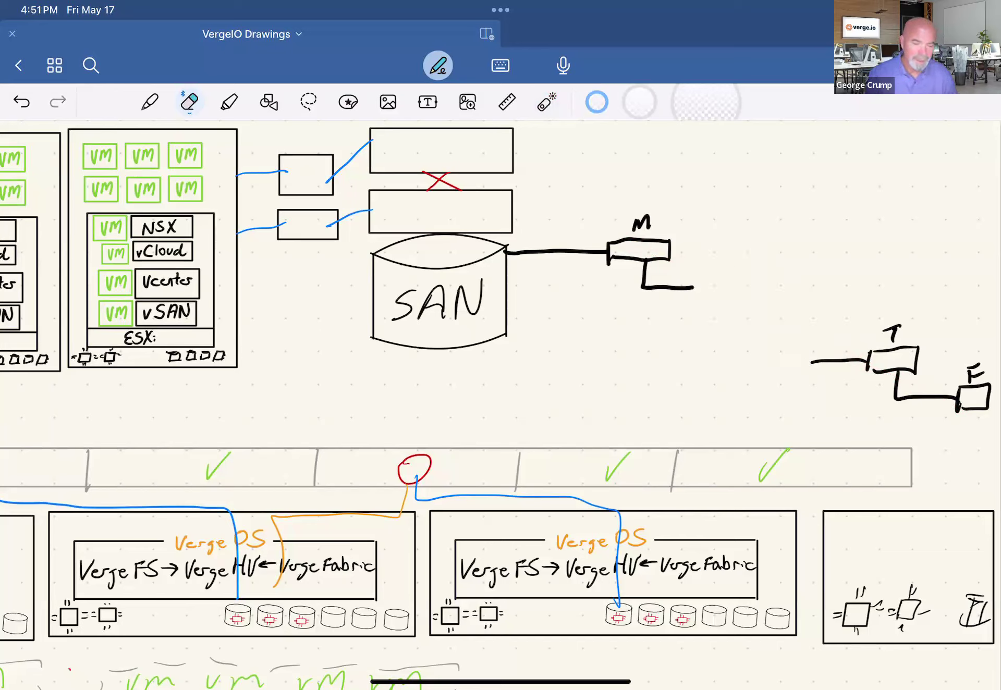
pyautogui.click(149, 101)
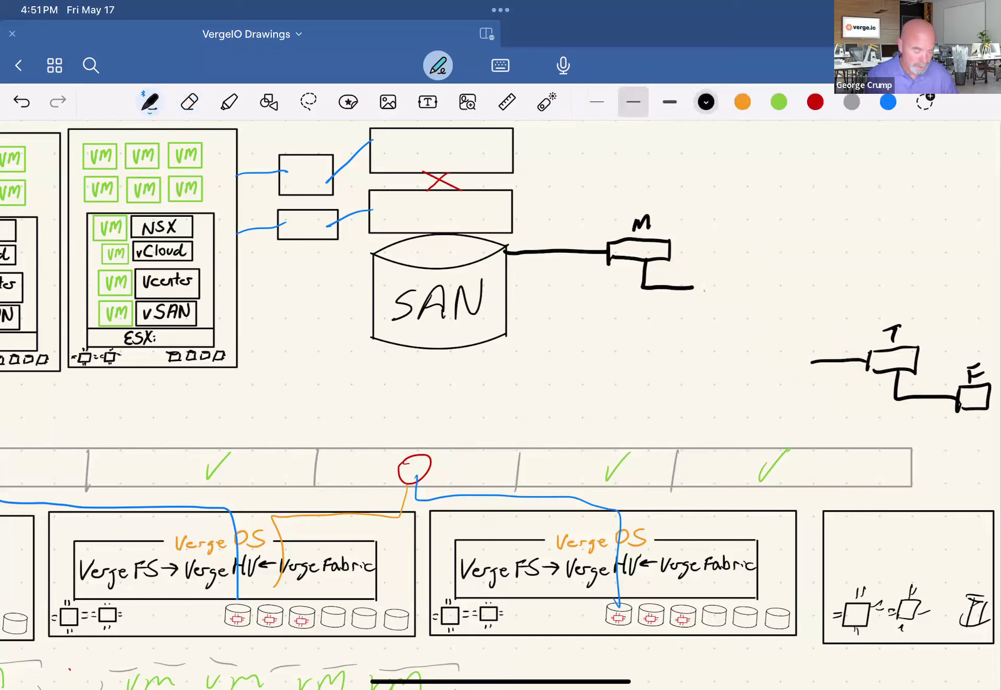
pyautogui.click(814, 101)
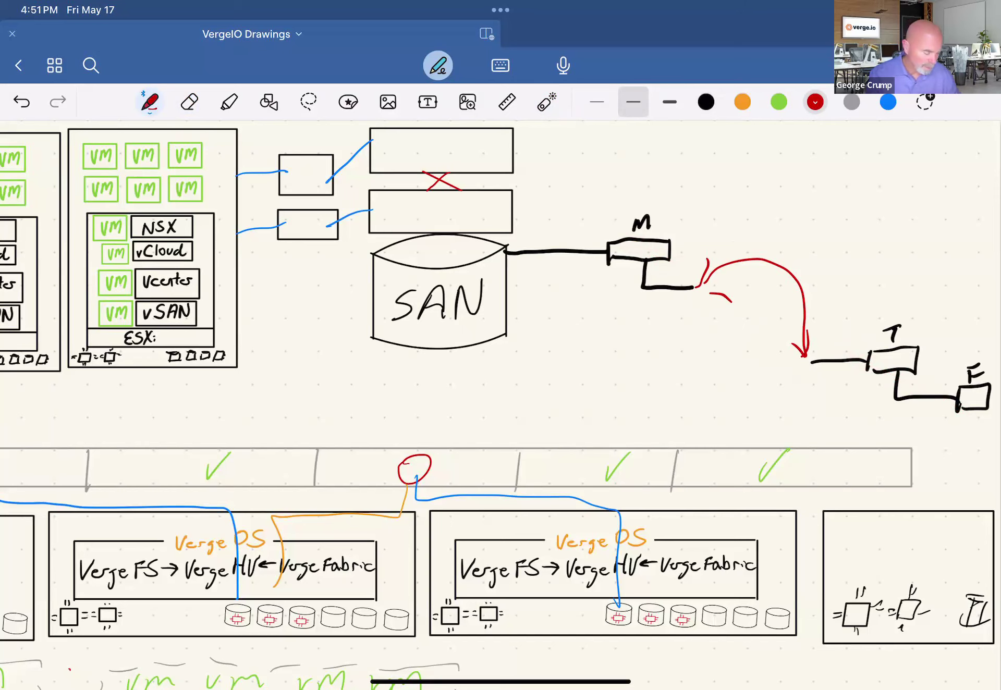
pyautogui.click(507, 102)
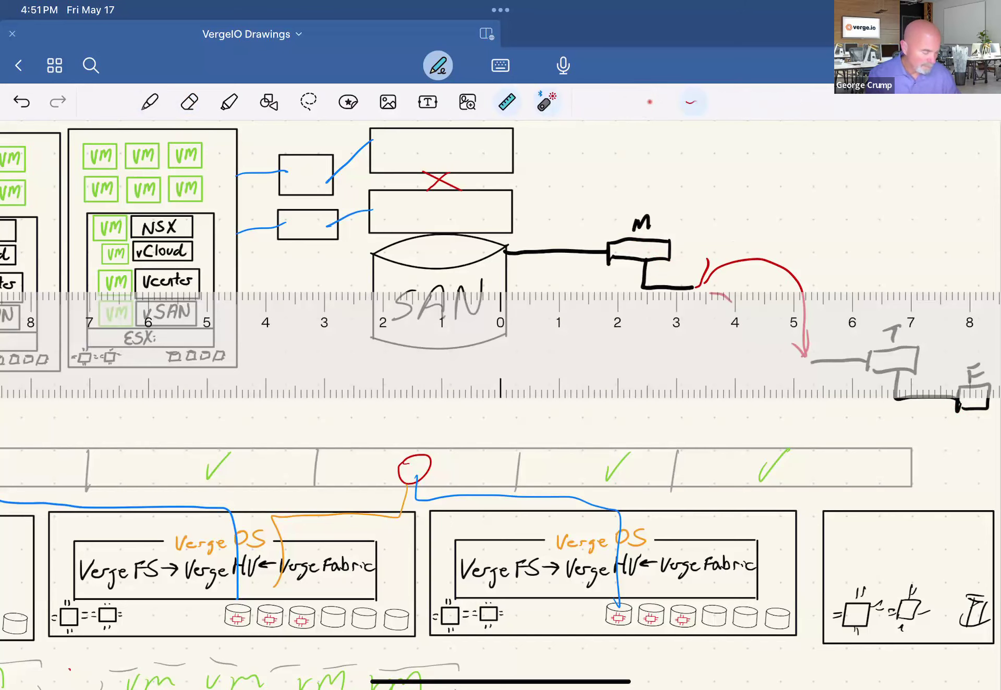
pyautogui.click(506, 102)
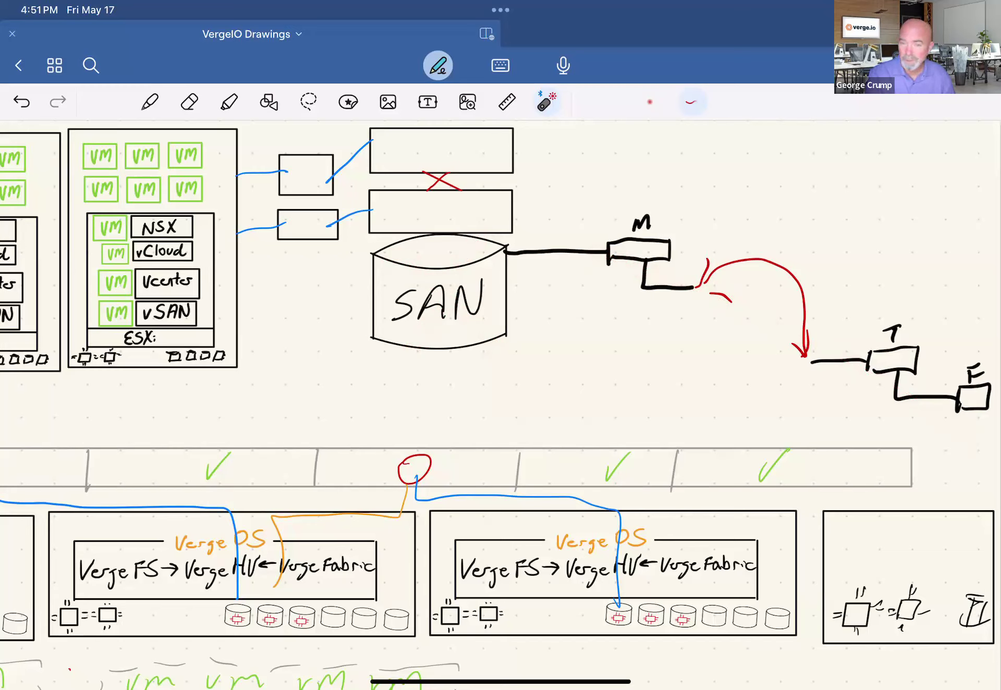
pyautogui.hscroll(3)
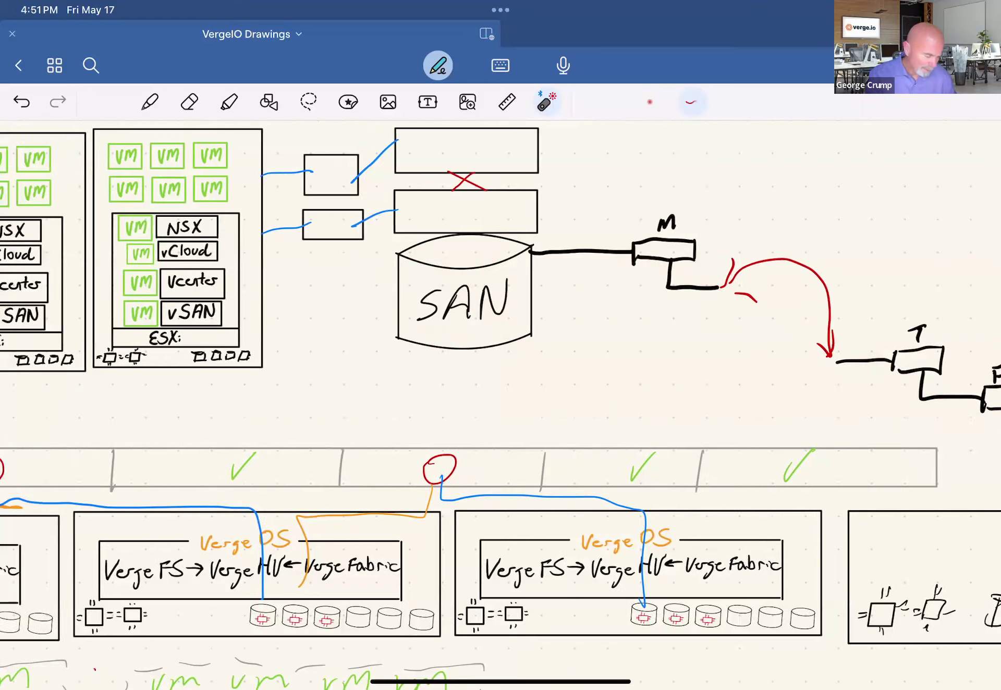
pyautogui.hscroll(-3)
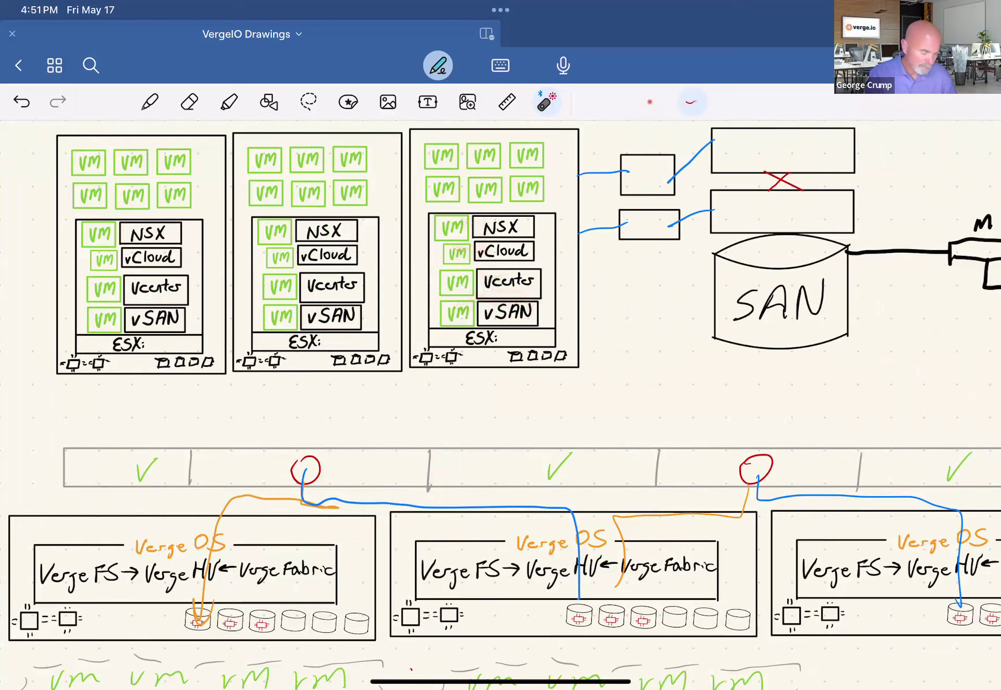
pyautogui.click(532, 306)
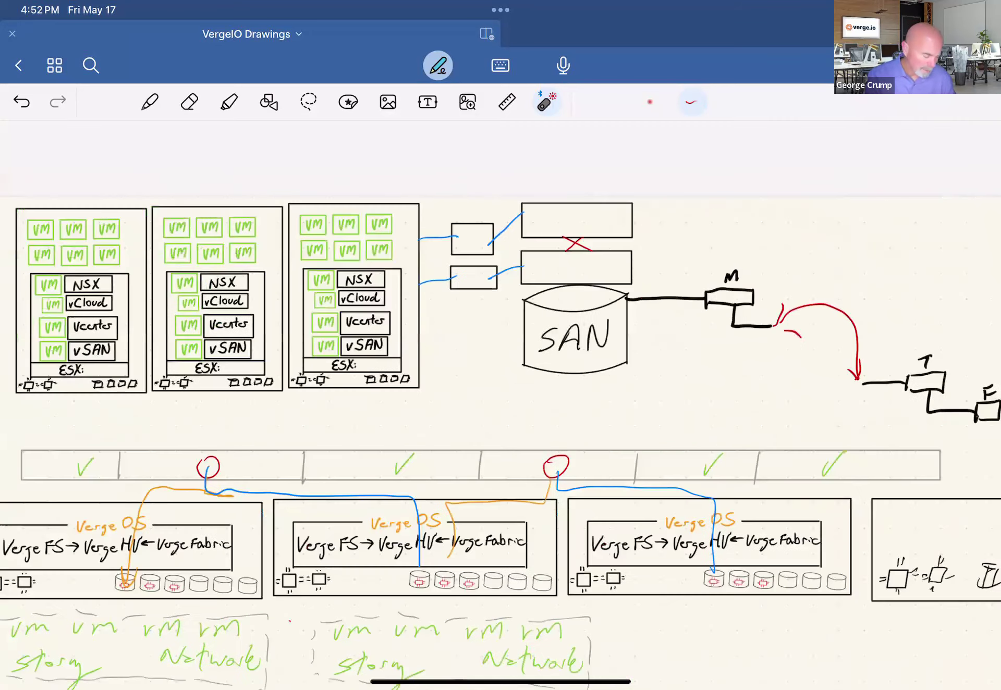
pyautogui.scroll(3)
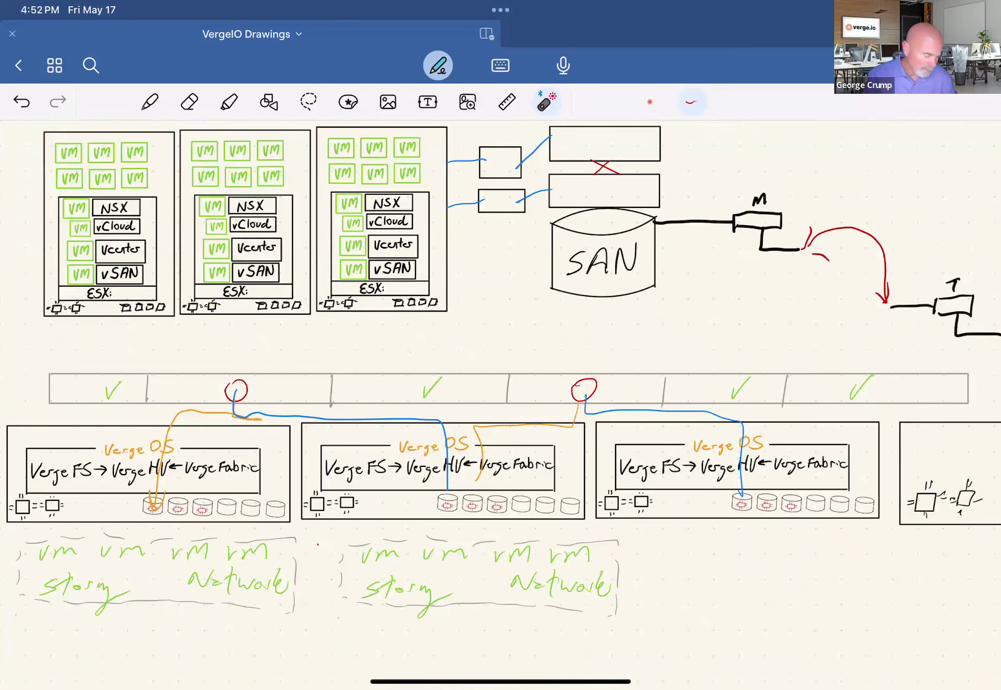
pyautogui.scroll(3)
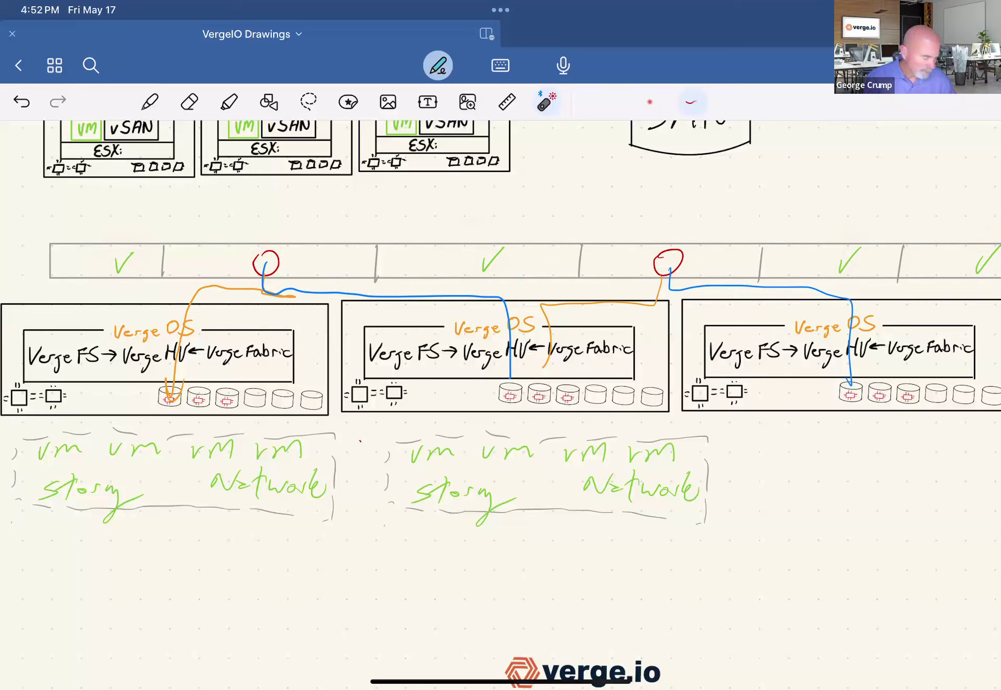
# Lasso the second green VM/storage/network block, copy it and paste a third copy below it
pyautogui.click(309, 101)
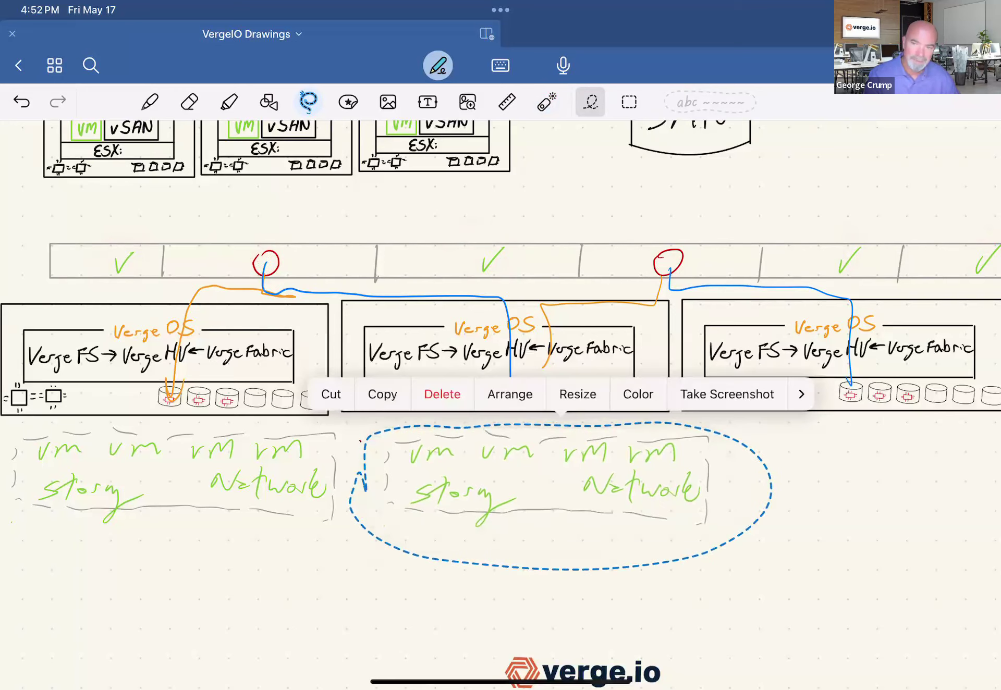
pyautogui.click(442, 394)
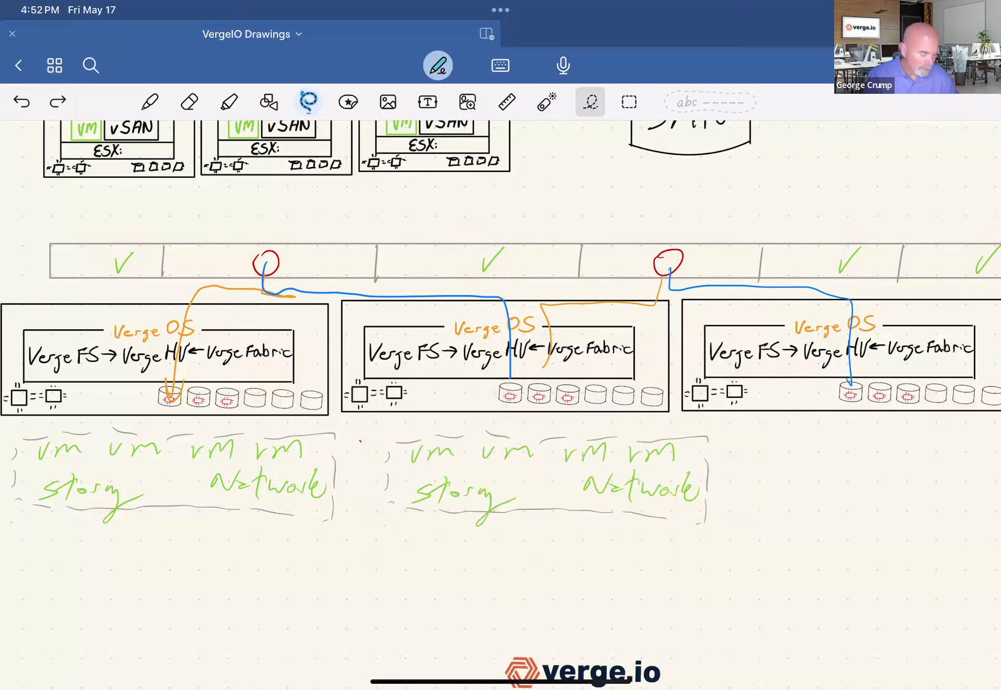
pyautogui.click(547, 101)
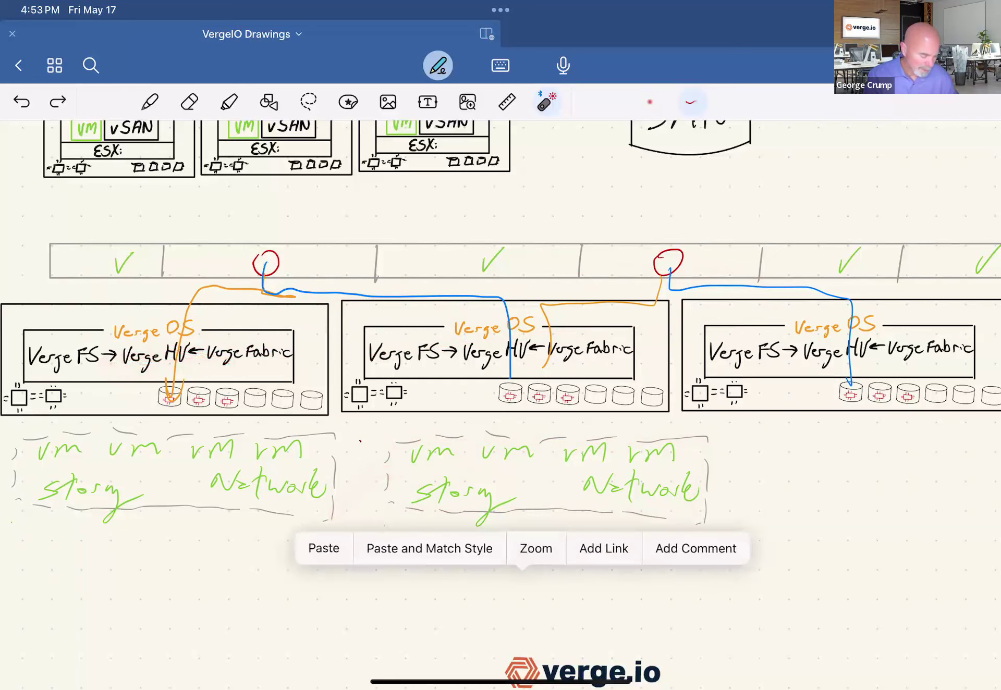
pyautogui.click(324, 547)
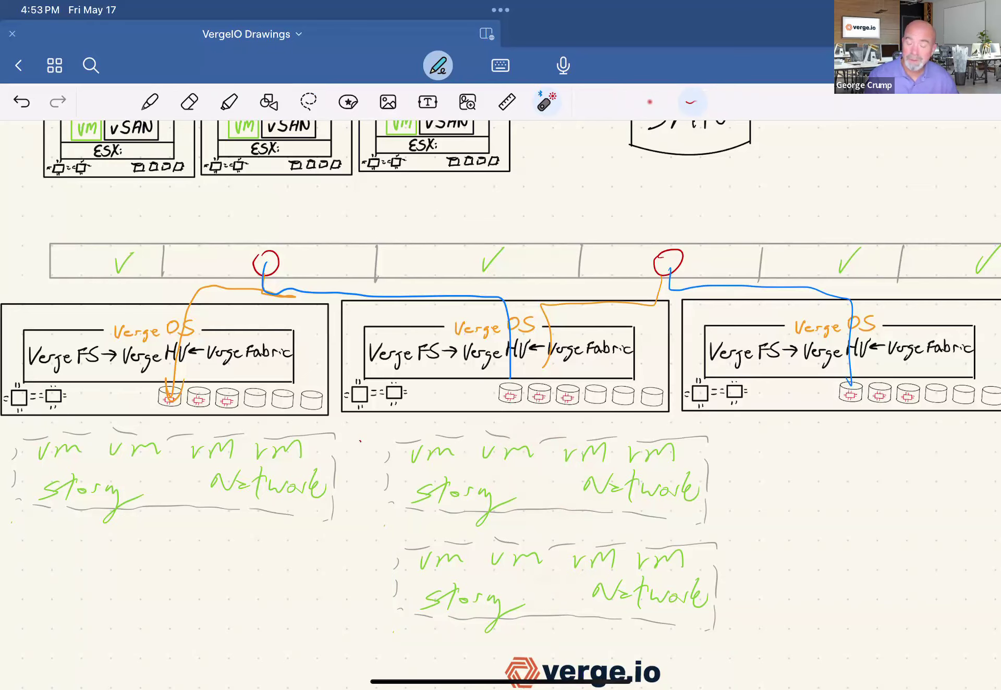
pyautogui.moveTo(527, 477)
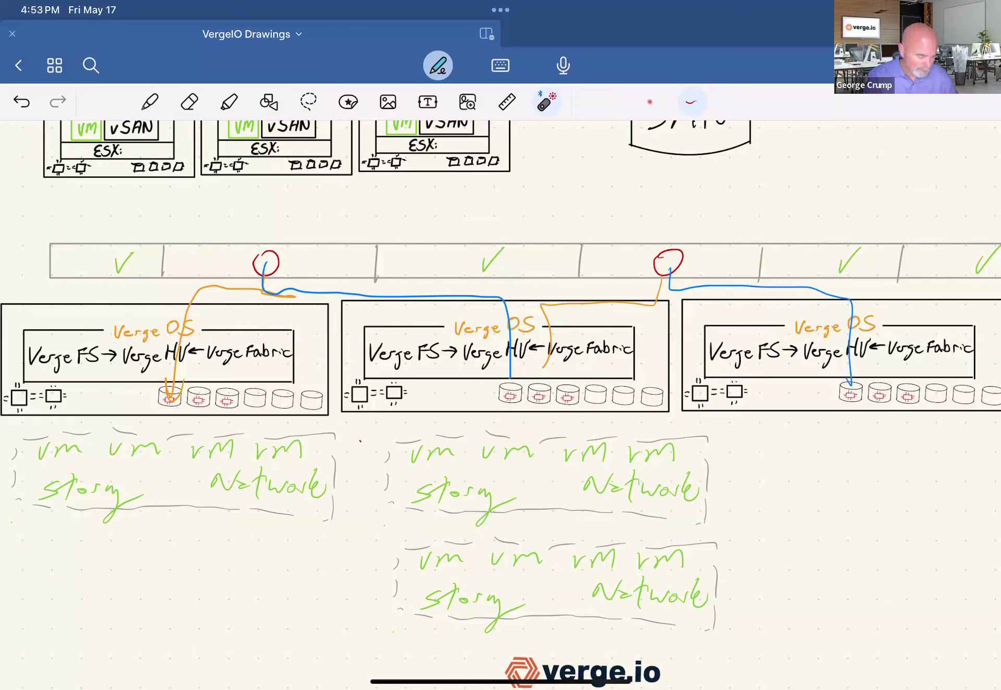
# Undo the misplaced third VM/storage/network block pasted beneath the second one
pyautogui.click(21, 101)
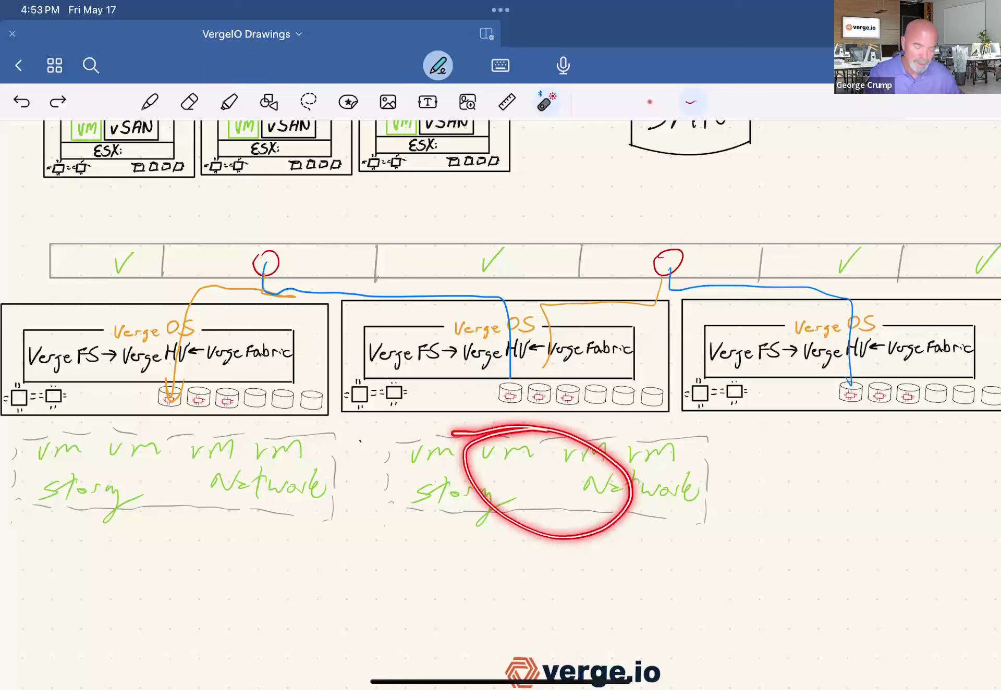
pyautogui.click(20, 101)
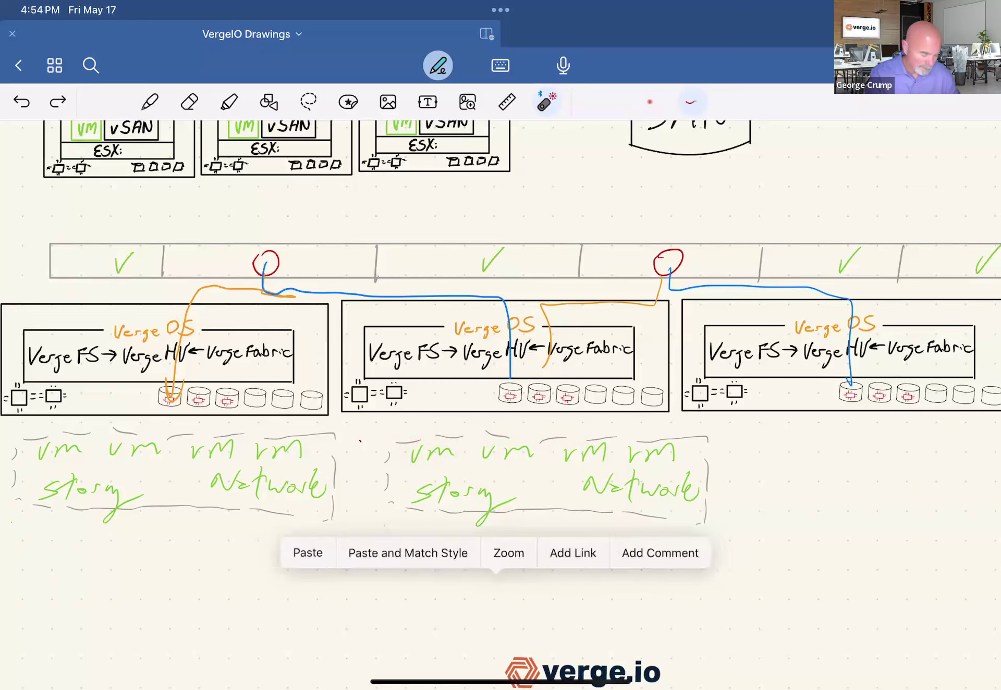
# Paste the third VM/storage/network block right of the second, under the third VergeOS node
pyautogui.click(308, 102)
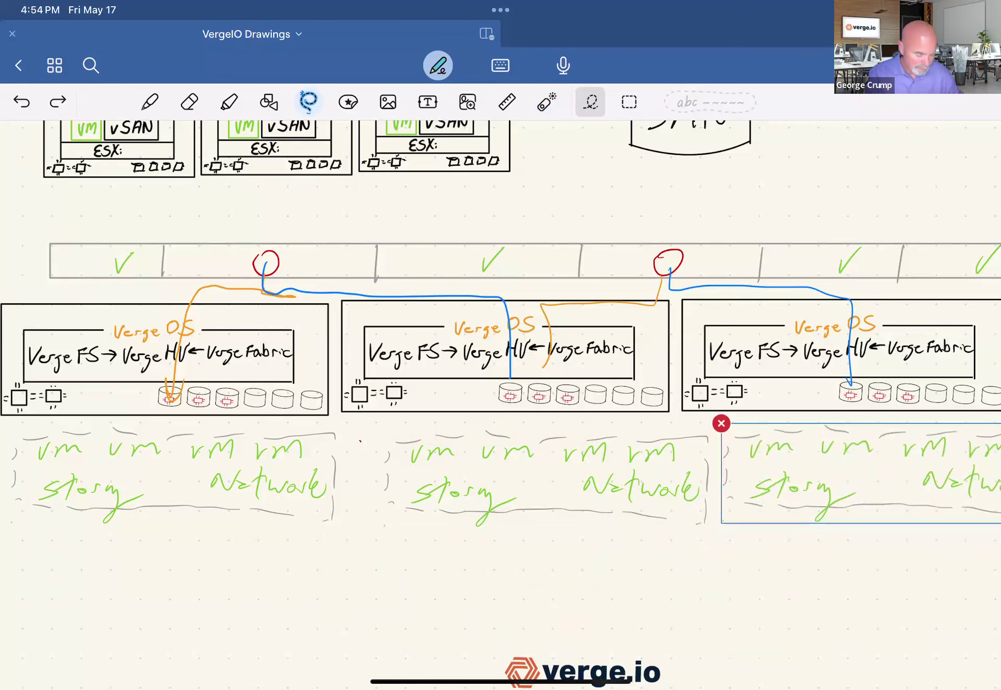
pyautogui.scroll(-3)
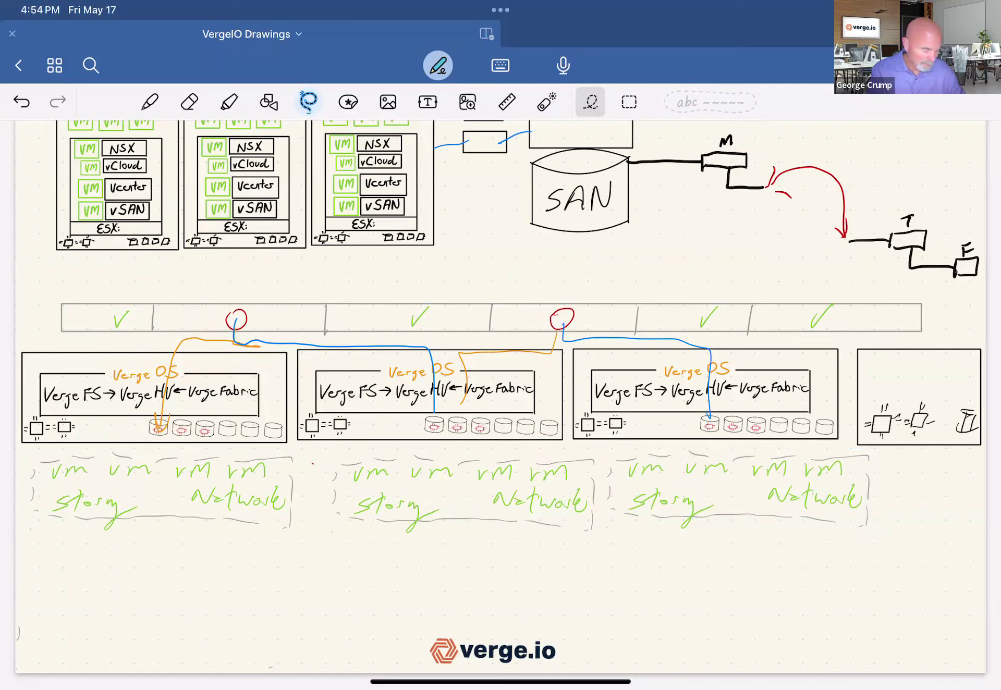
pyautogui.click(150, 103)
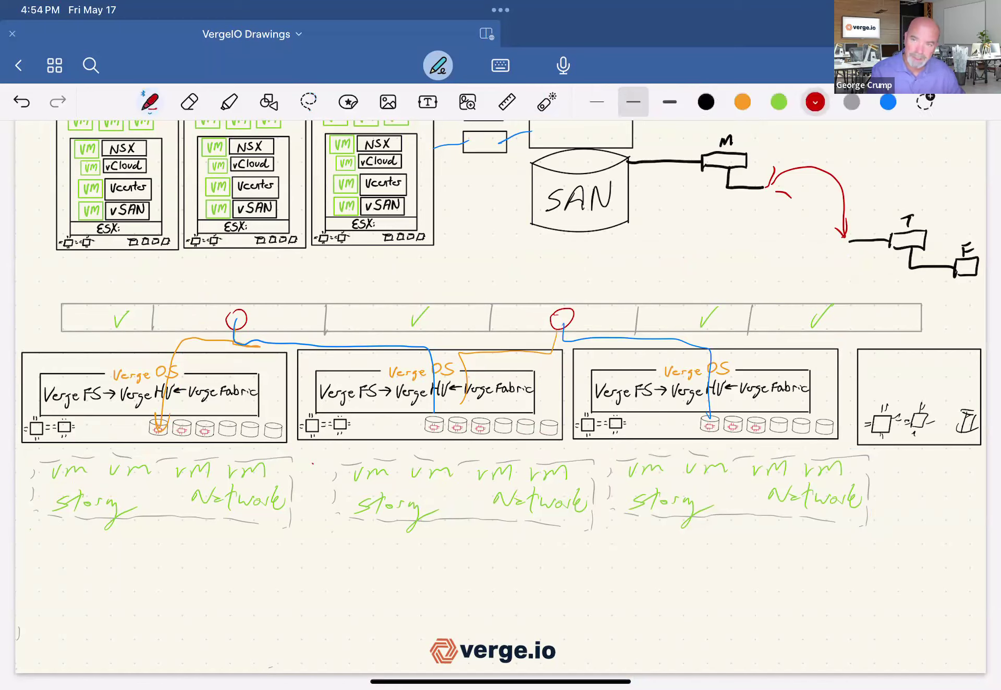
pyautogui.click(547, 101)
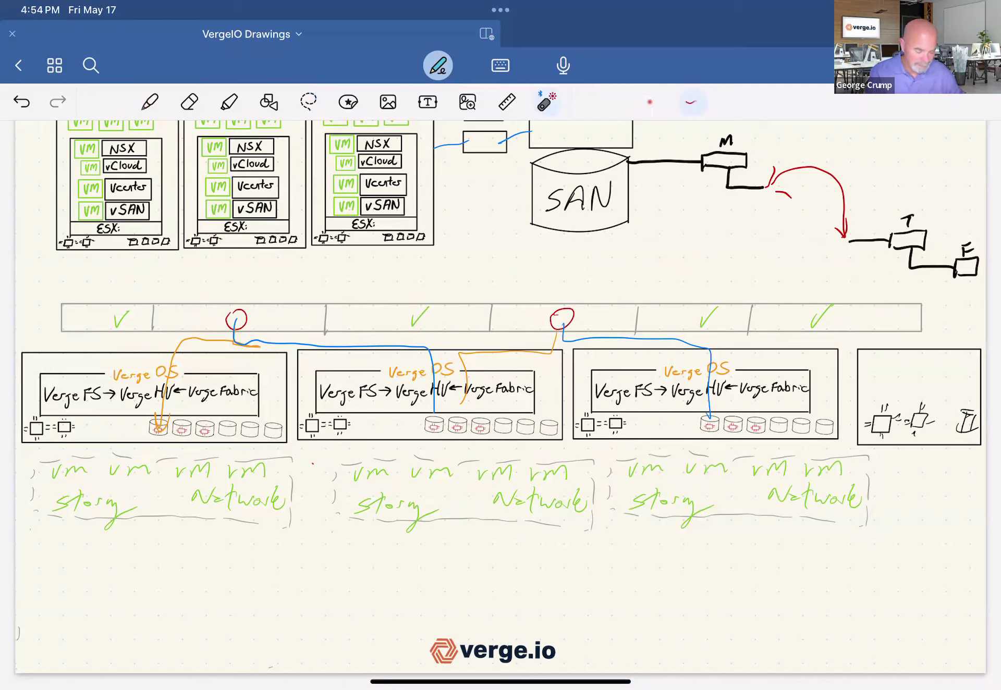